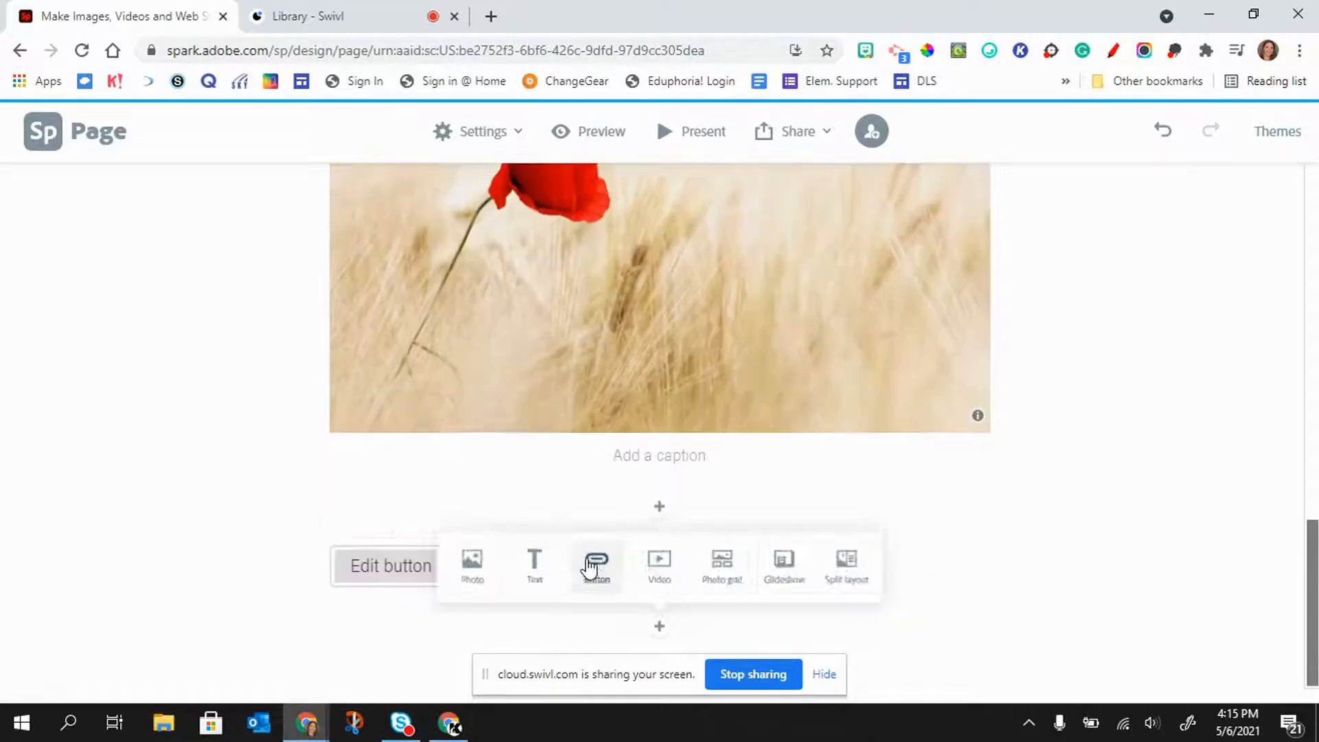
Add a button block below the poppy image.
{"action": "left_click", "coordinate": [595, 562]}
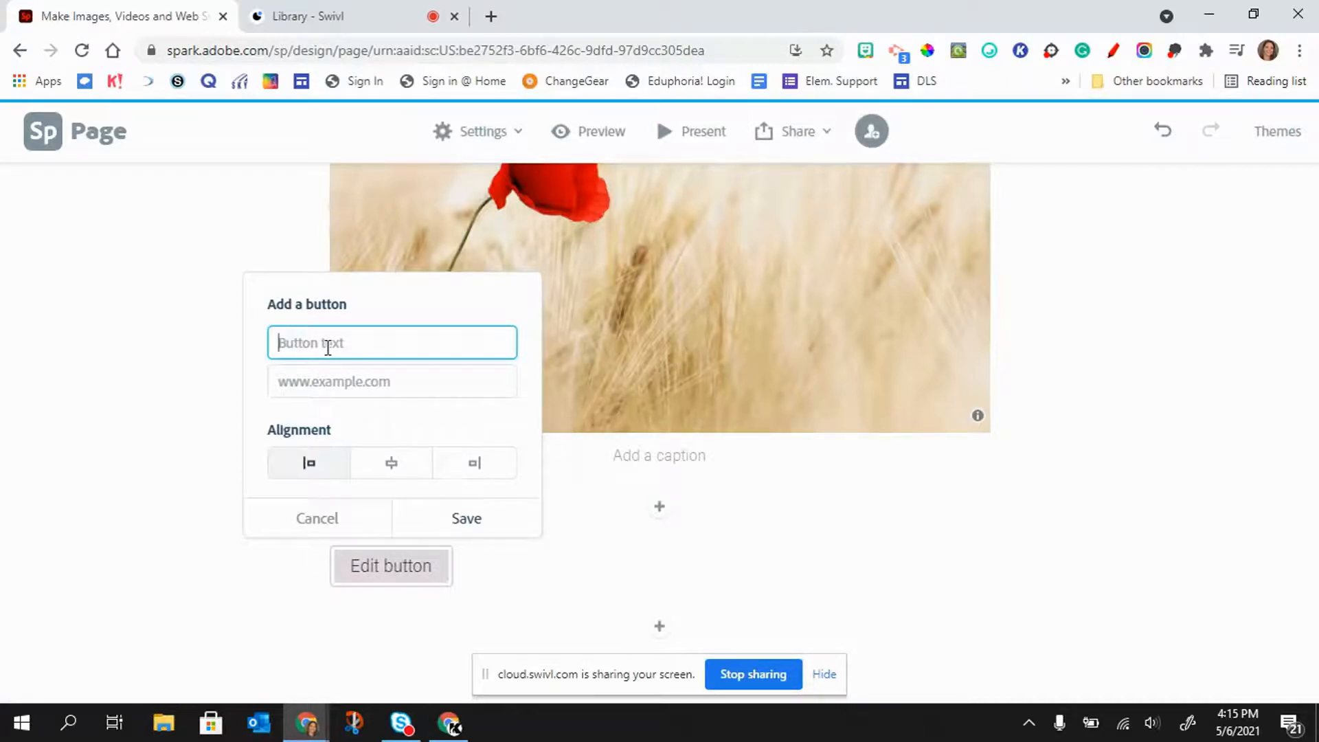
Set the button text to 'Make an Appointment with me here.'.
{"action": "type", "text": "b"}
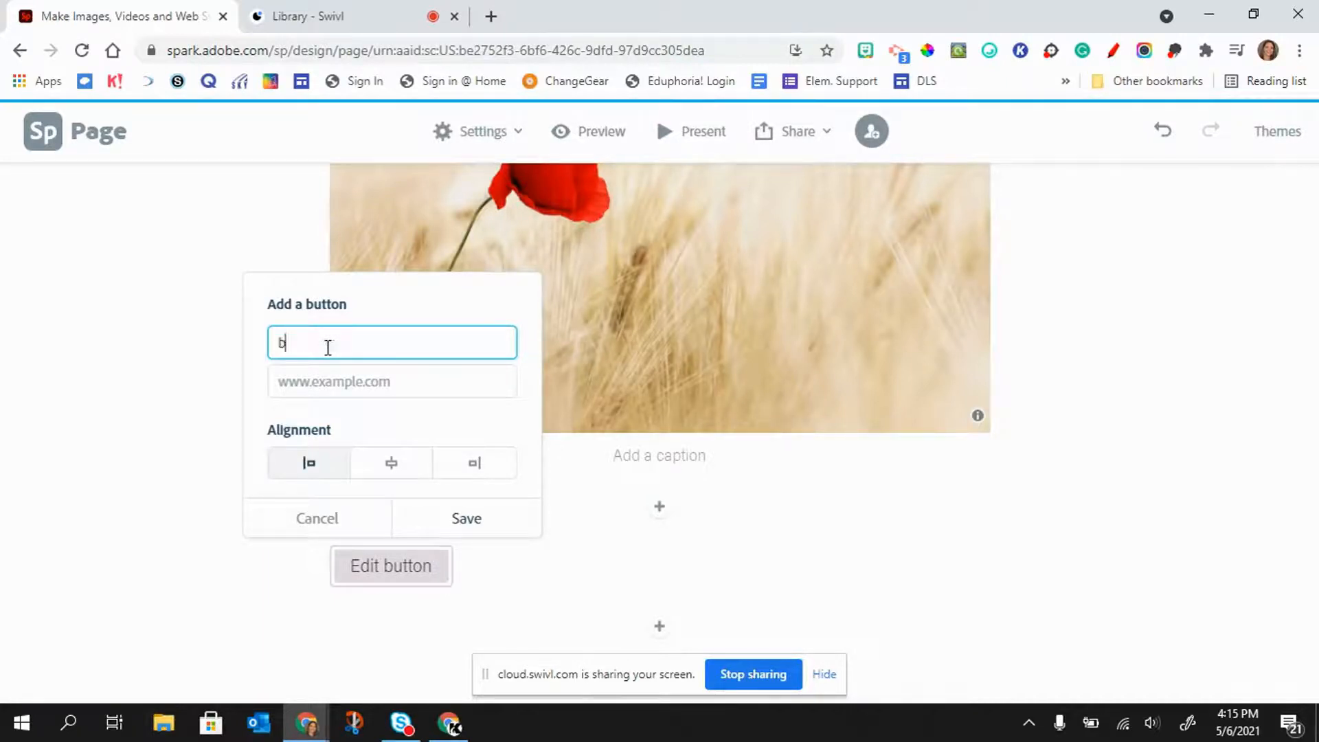
{"action": "type", "text": "Make"}
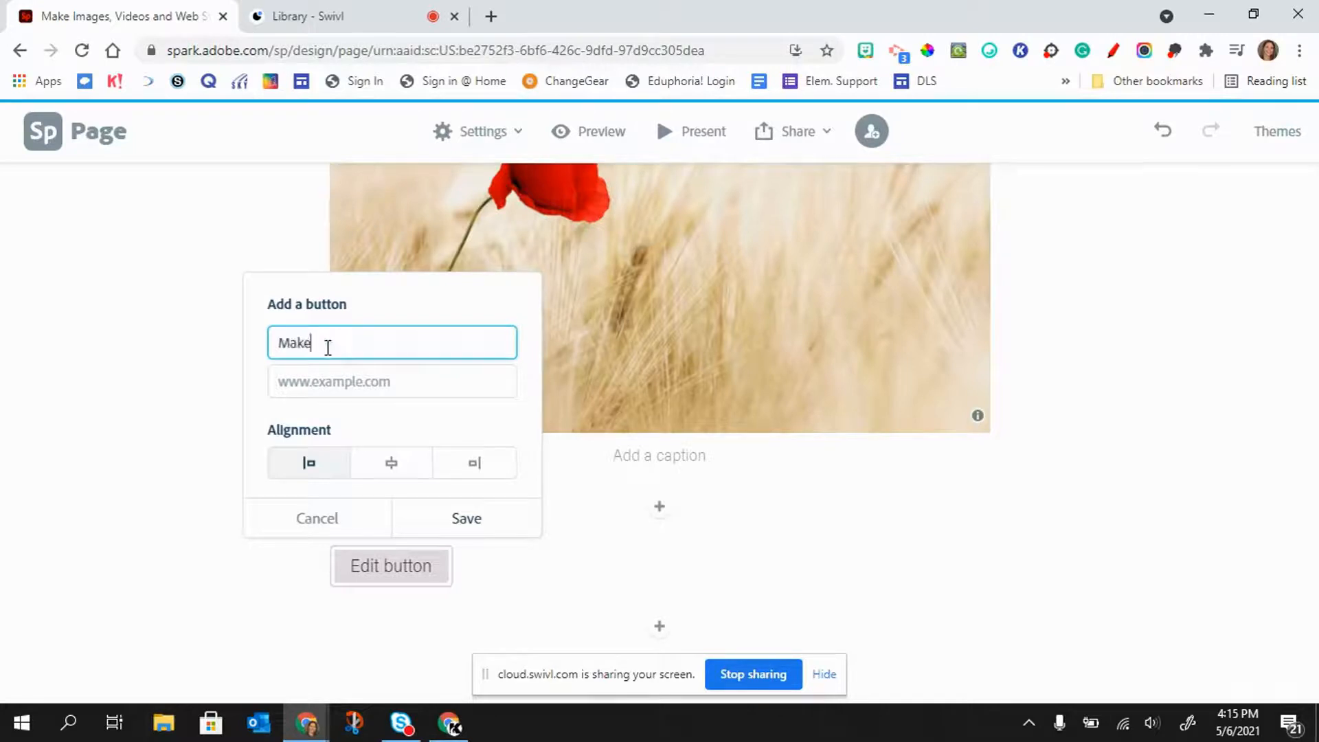
{"action": "type", "text": "an Appo"}
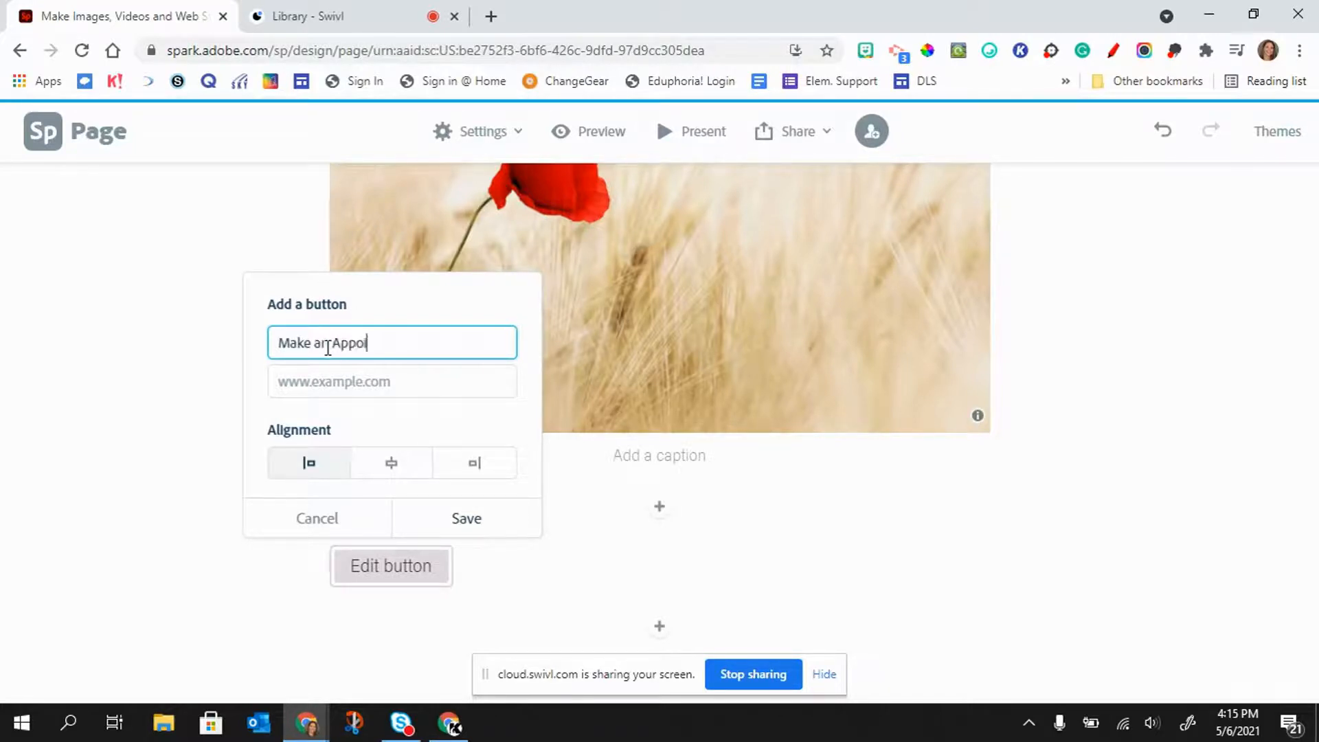
{"action": "type", "text": "intment with"}
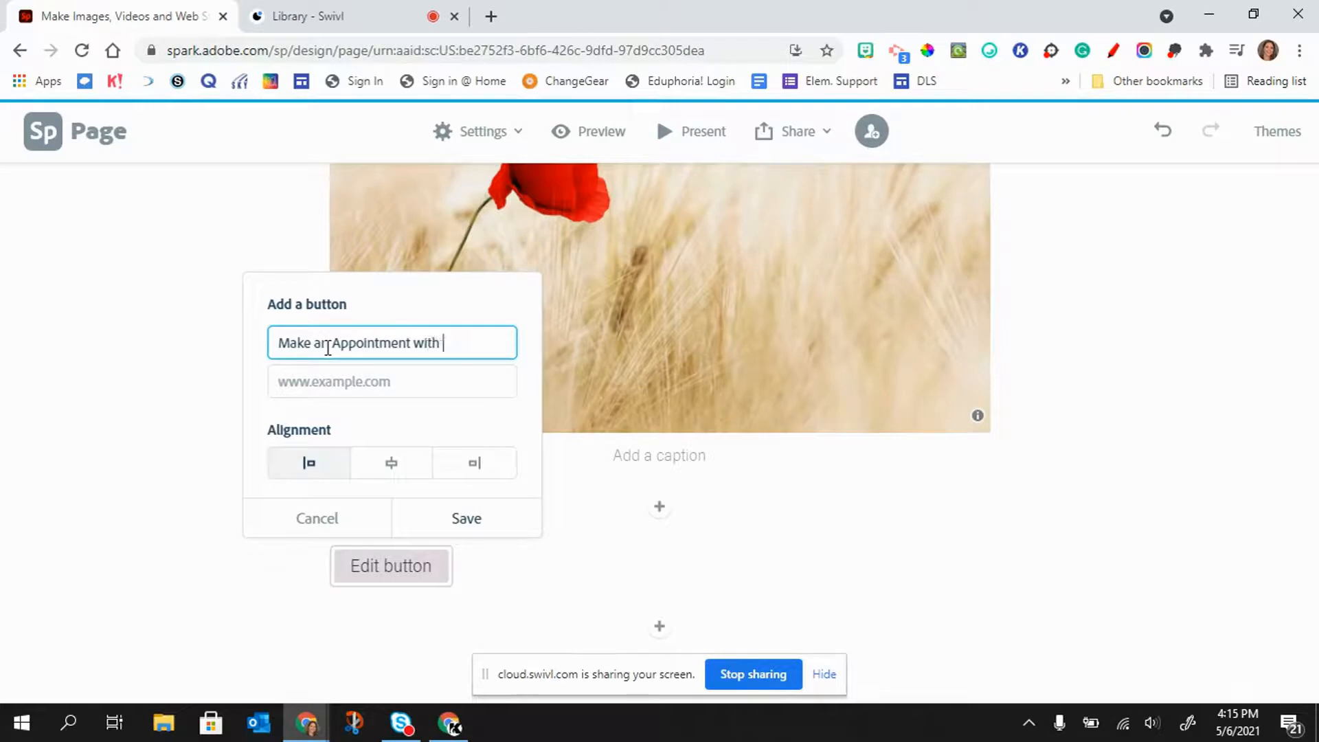
{"action": "type", "text": "me here"}
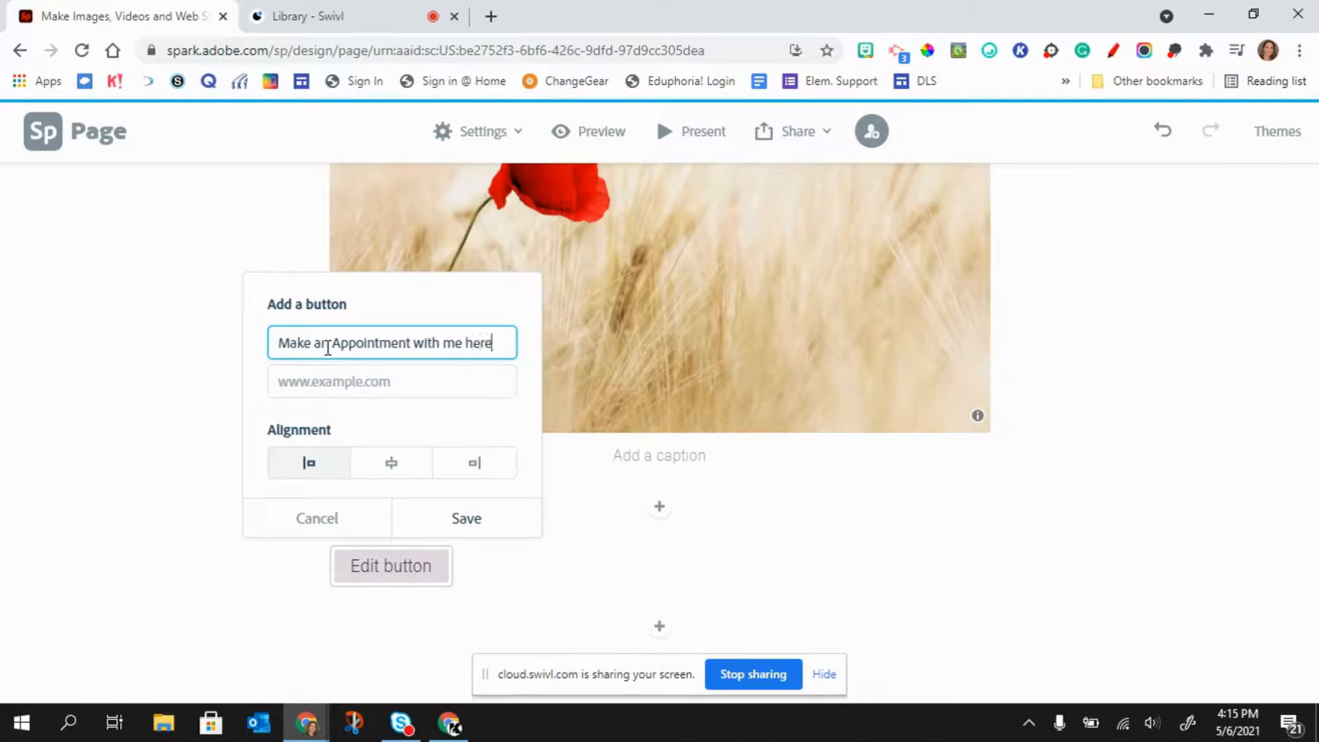
{"action": "type", "text": "."}
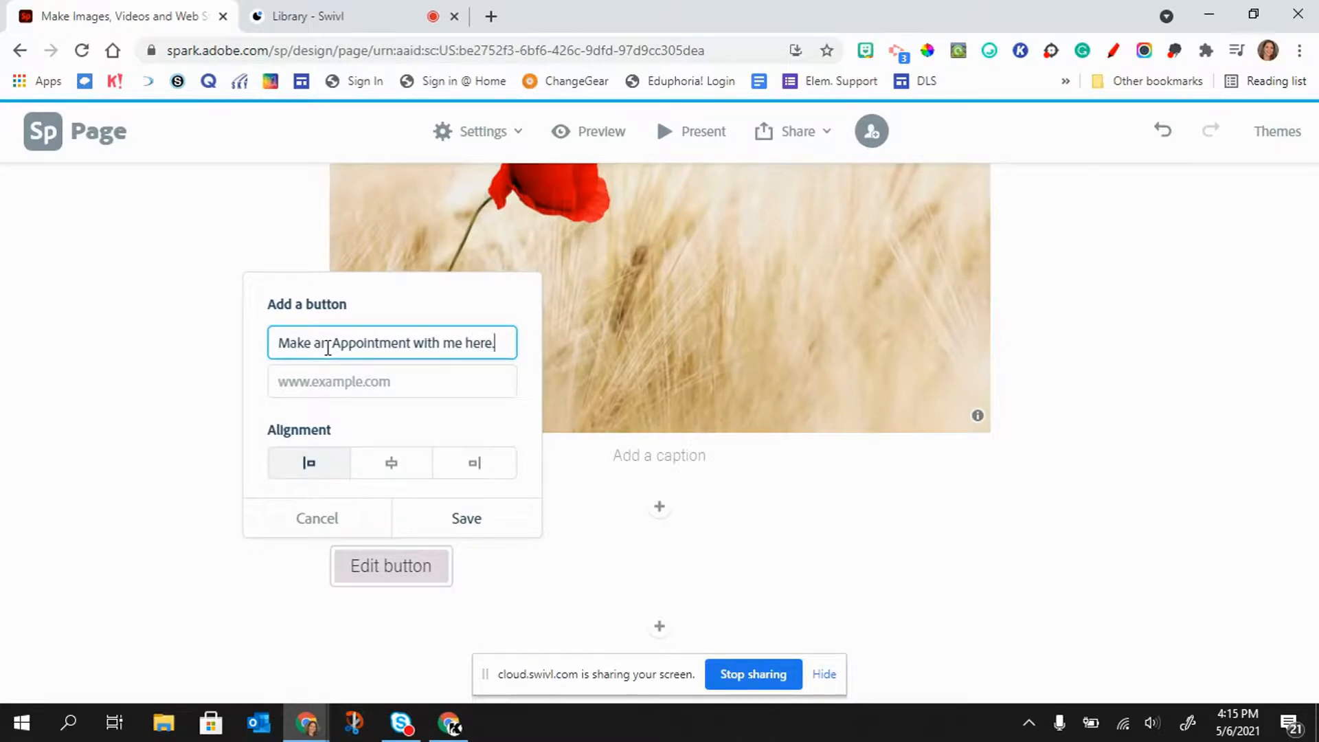
{"action": "left_click", "coordinate": [391, 381]}
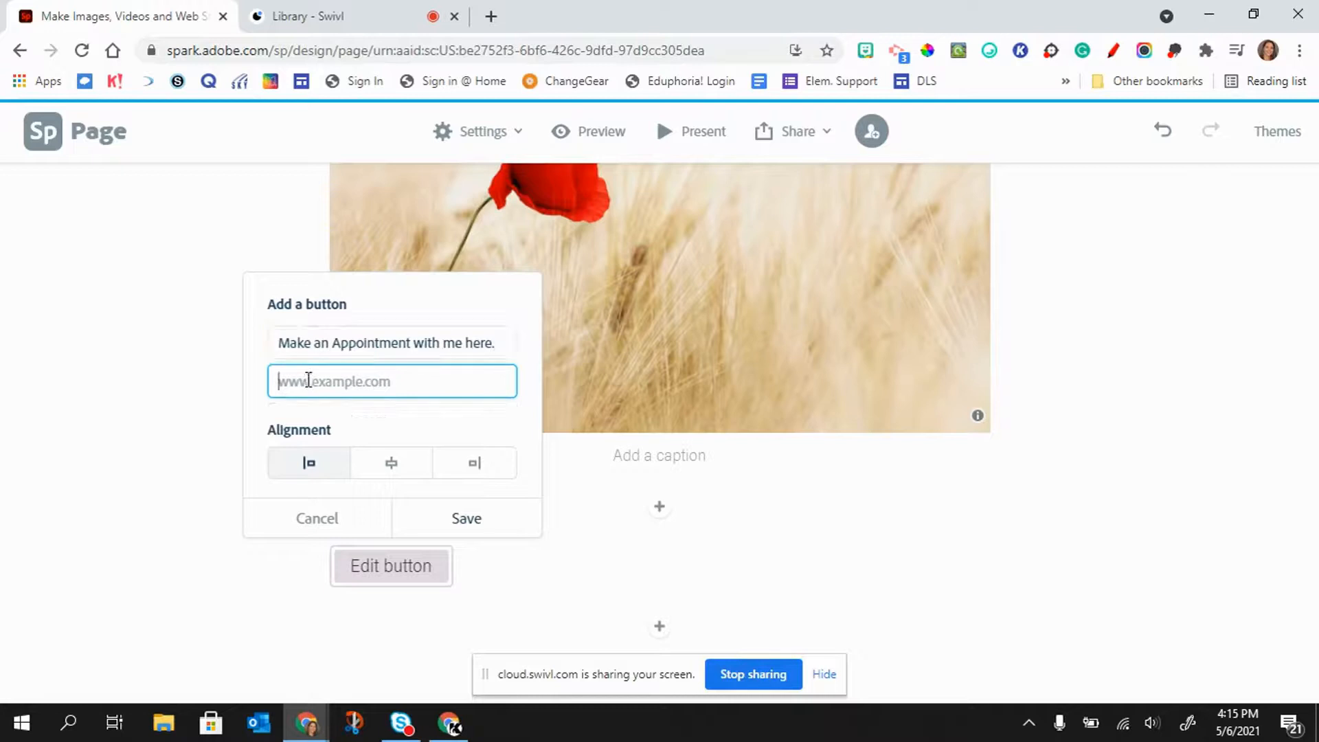
{"action": "type", "text": "https://calendly.com/kwdigilearn/kaleighd"}
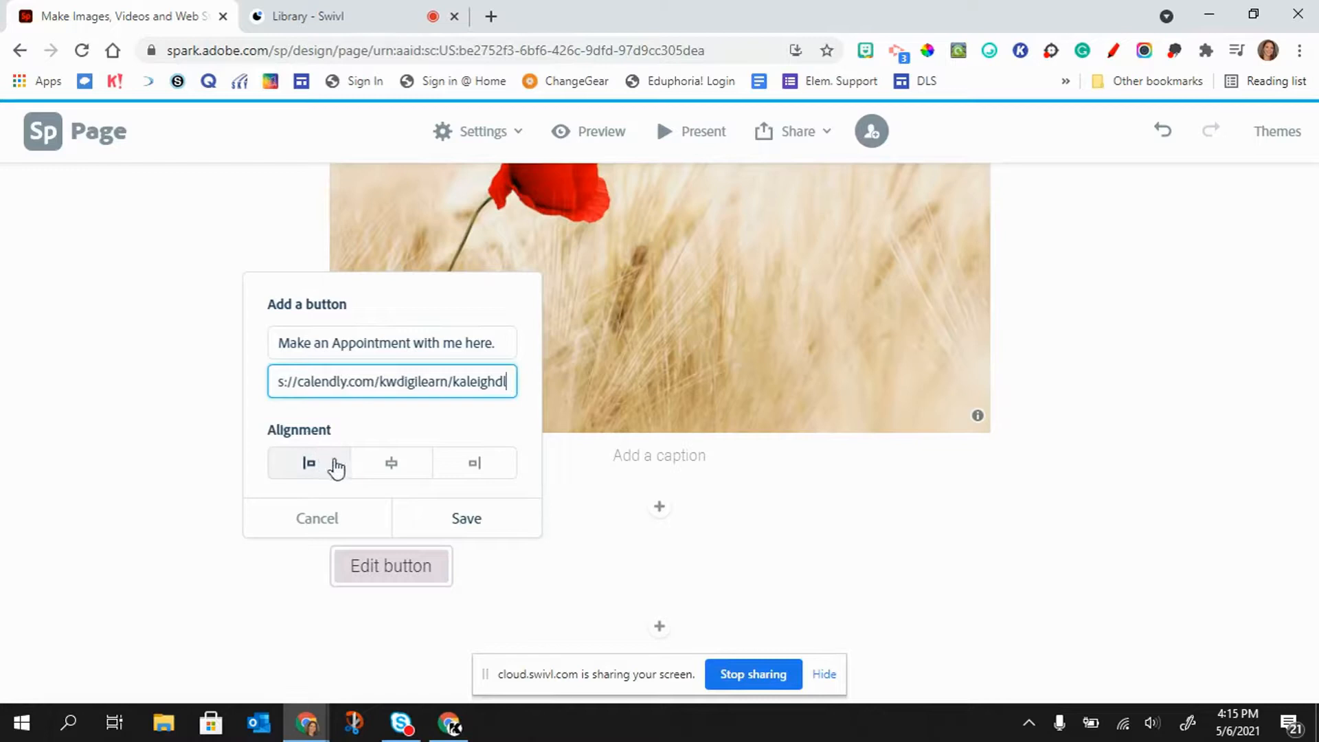
{"action": "left_click", "coordinate": [390, 463]}
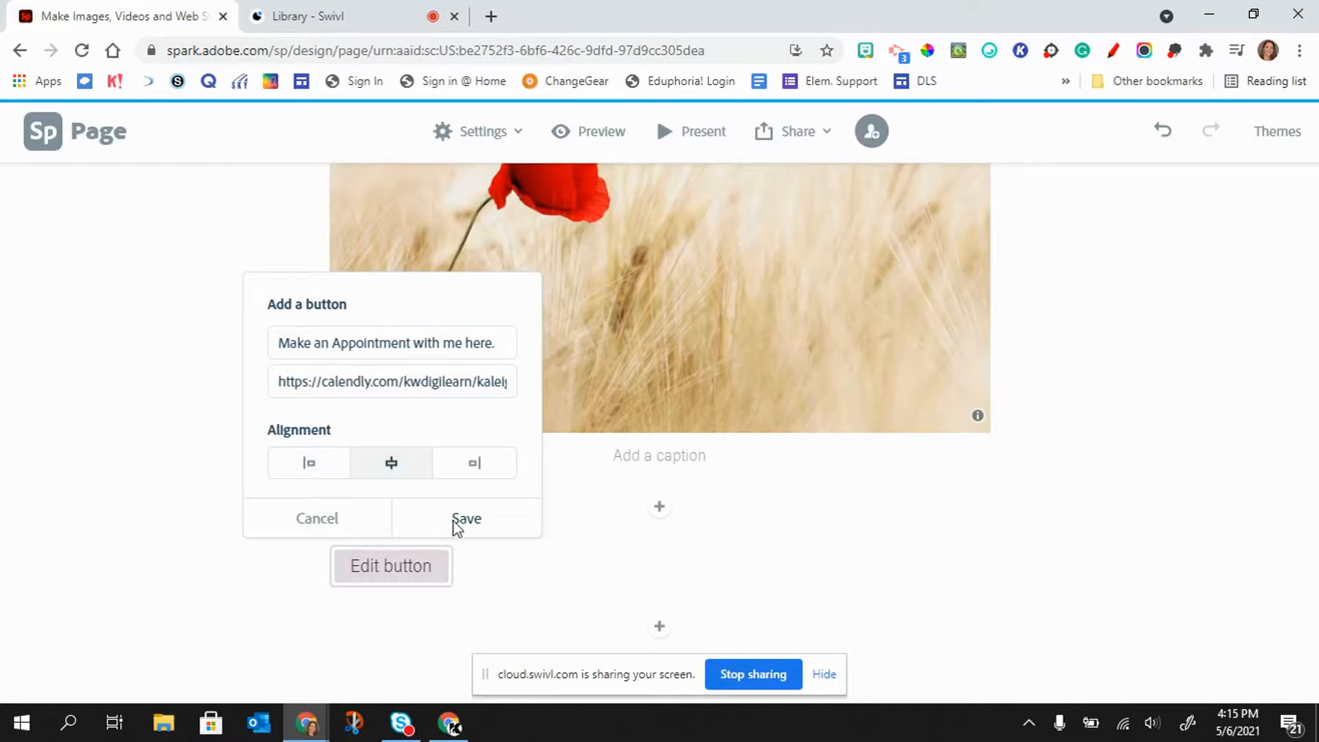
{"action": "left_click", "coordinate": [466, 518]}
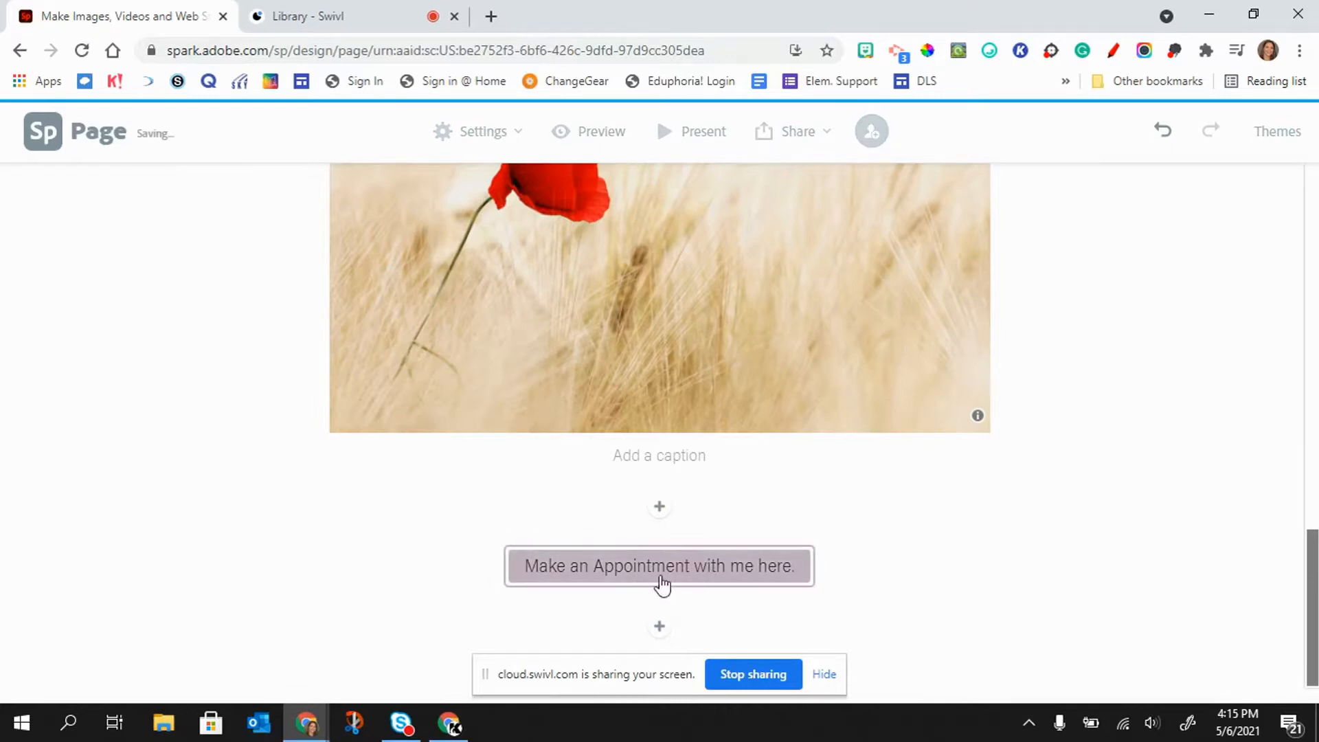
{"action": "mouse_move", "coordinate": [698, 598]}
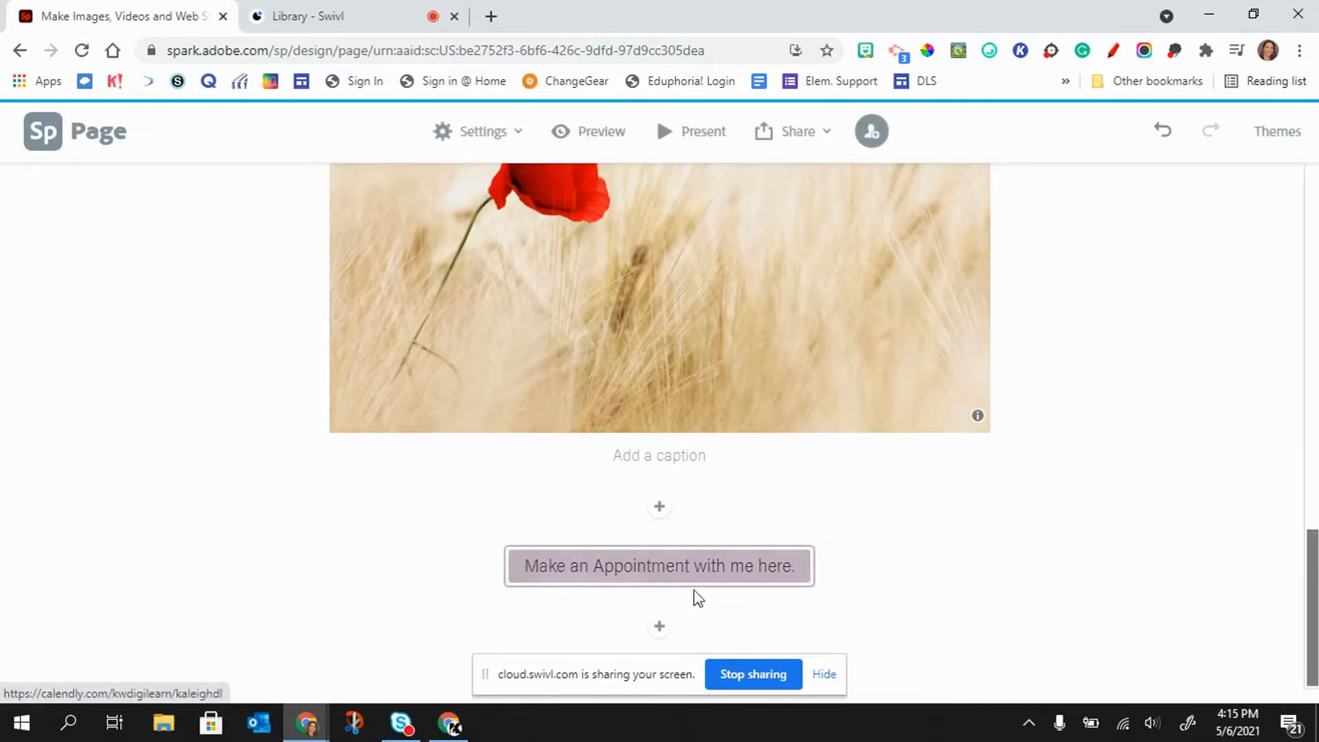
{"action": "mouse_move", "coordinate": [648, 579]}
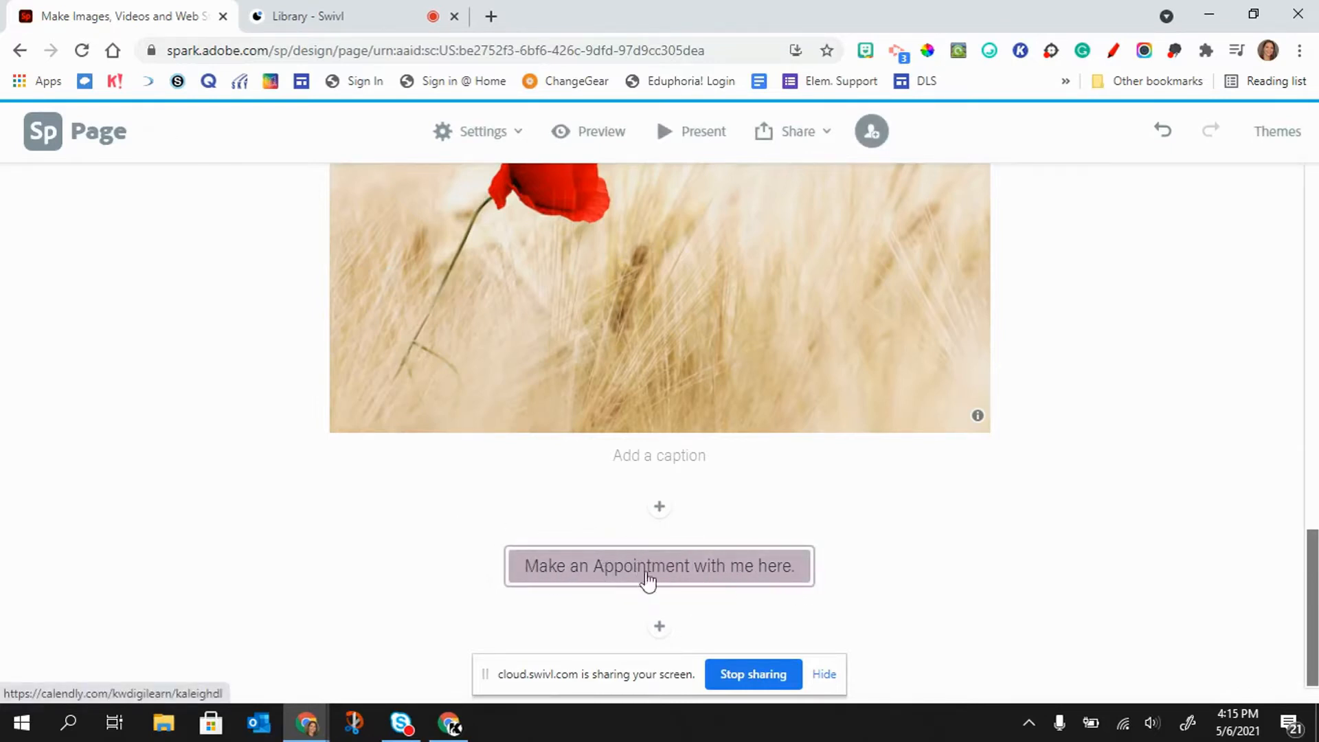